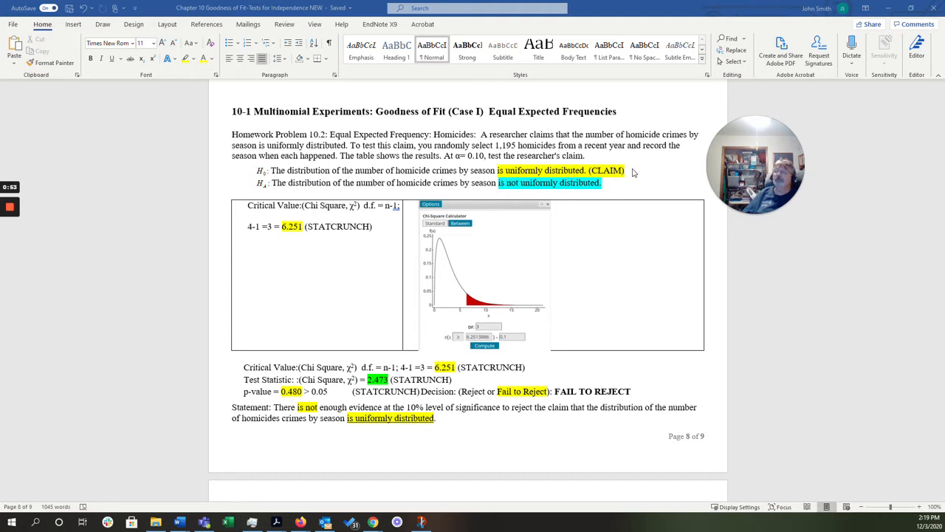
pyautogui.moveTo(619, 176)
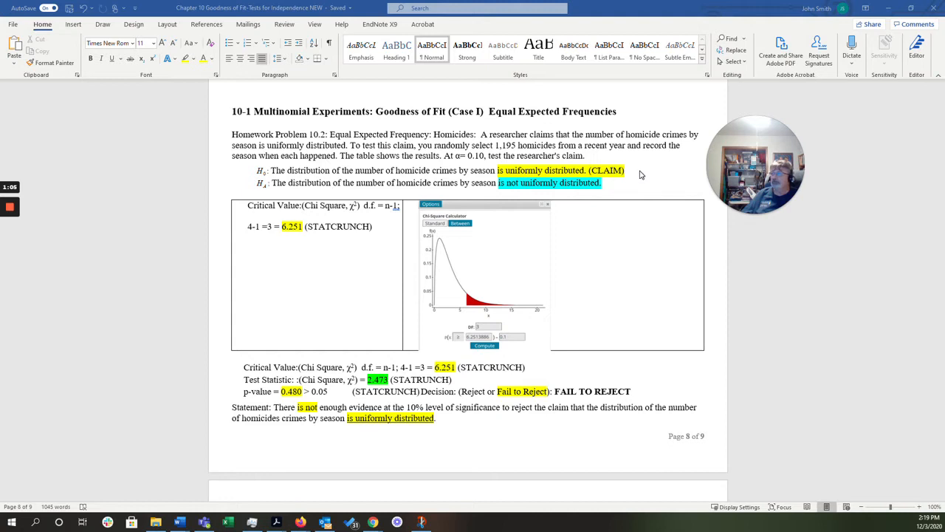
pyautogui.moveTo(640, 186)
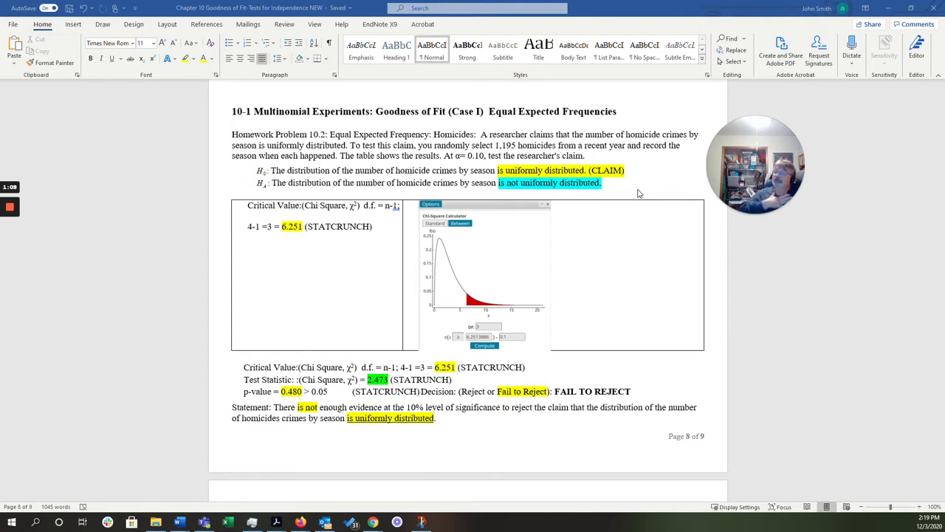
pyautogui.moveTo(268, 247)
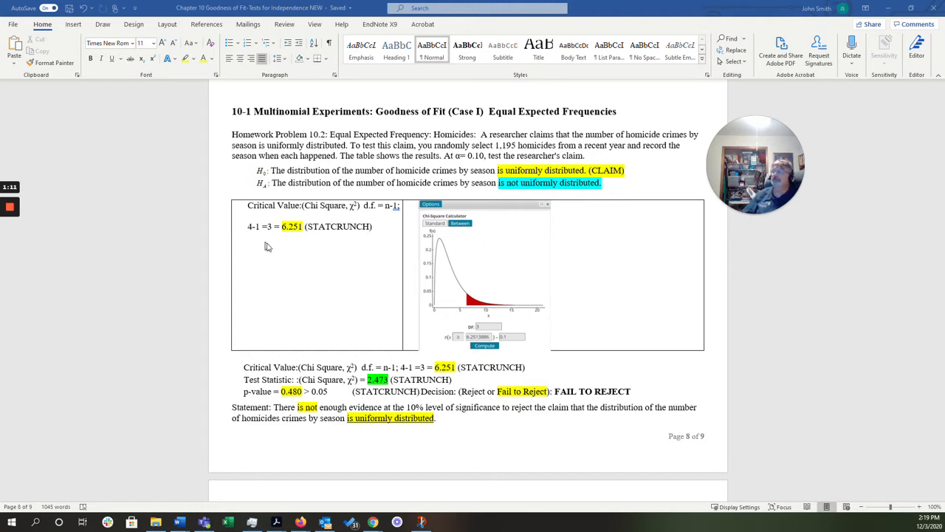
pyautogui.moveTo(339, 232)
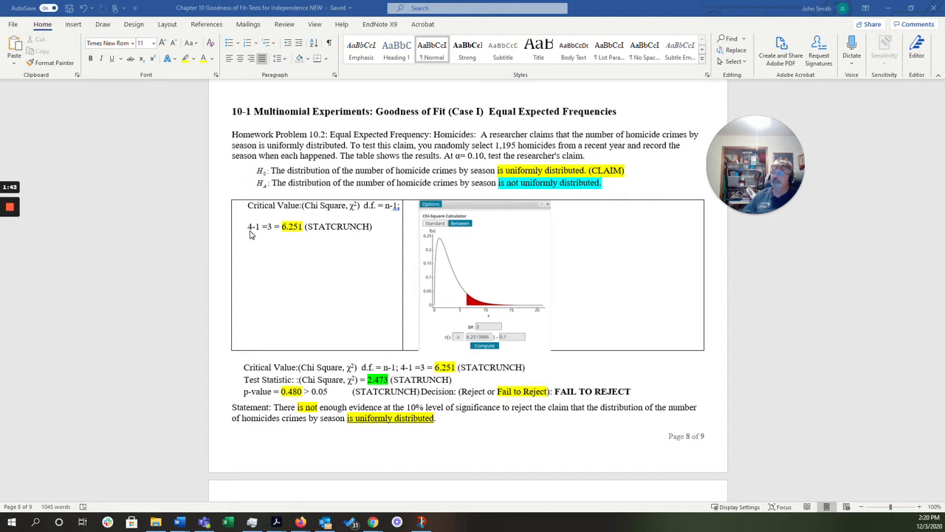
pyautogui.moveTo(253, 233)
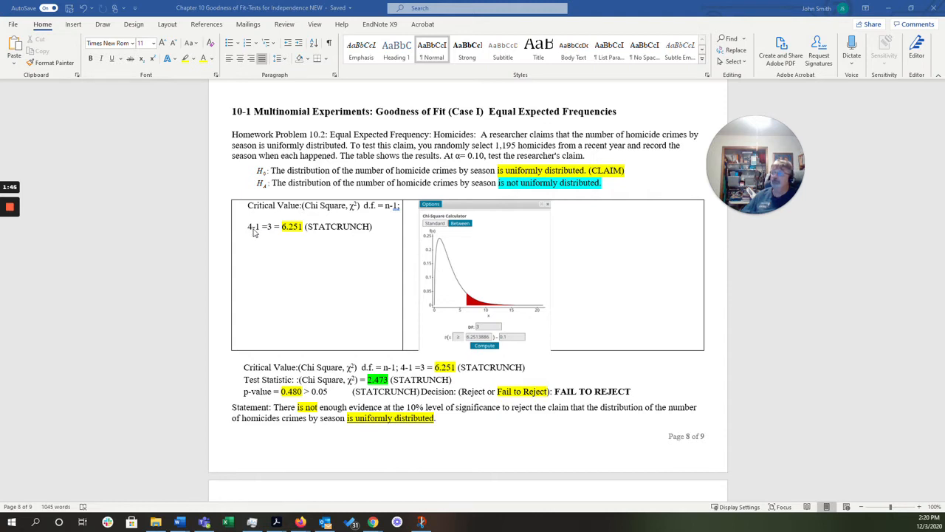
pyautogui.moveTo(268, 234)
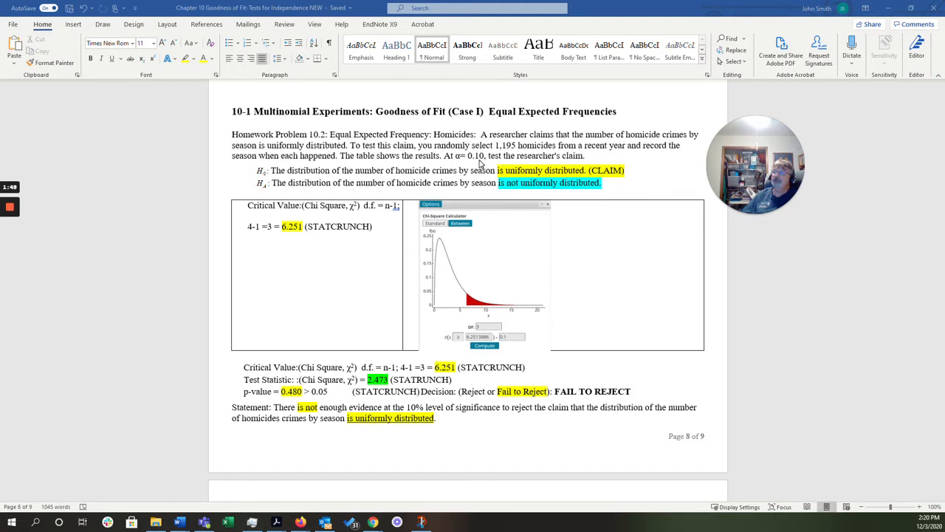
pyautogui.moveTo(513, 352)
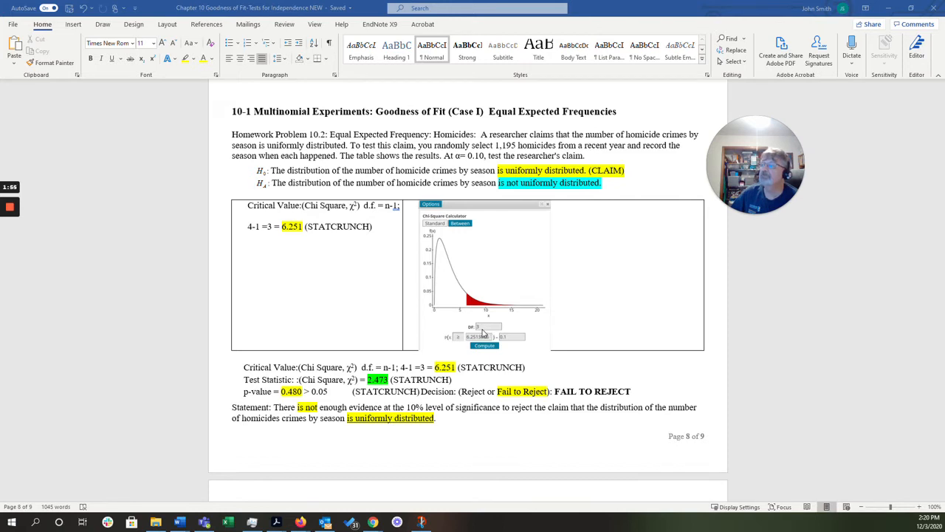
pyautogui.moveTo(515, 340)
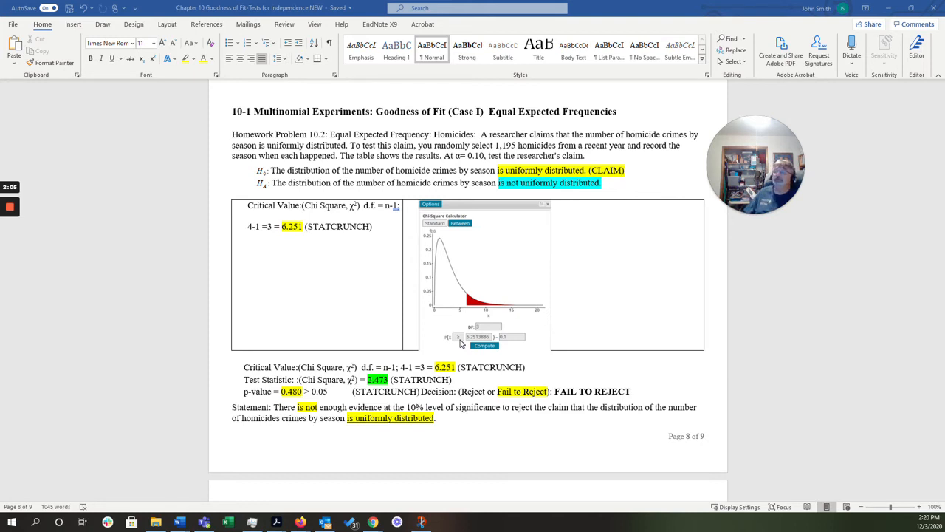
pyautogui.moveTo(316, 293)
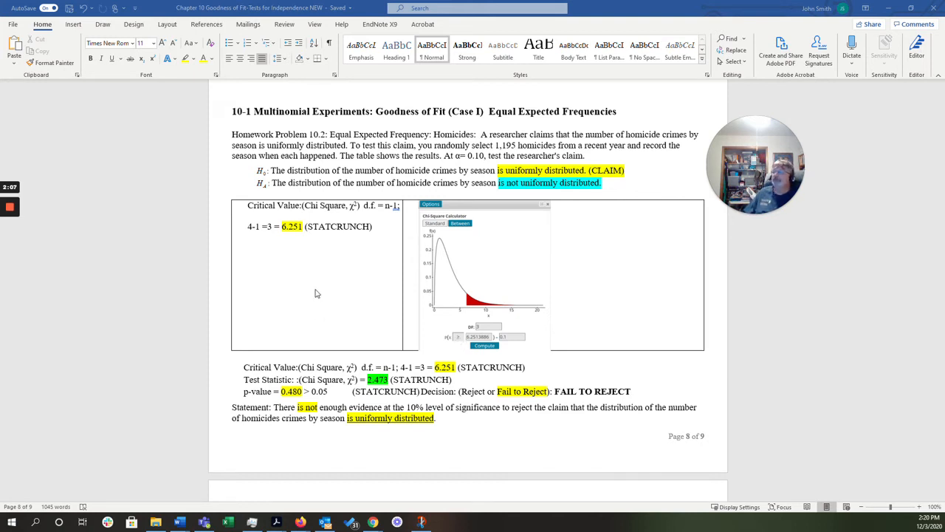
# Scroll down past the Statement to the MyStatLab Data Set chi-square results screenshot.
pyautogui.scroll(-3)
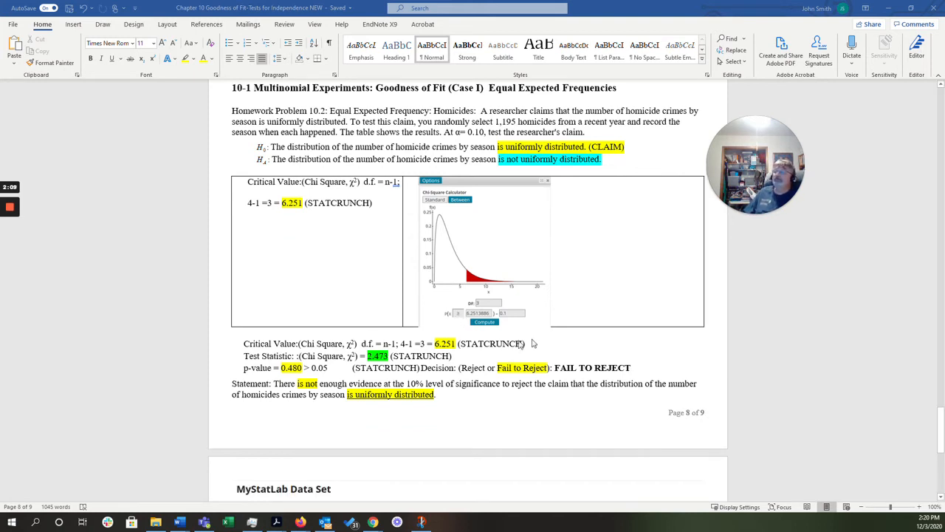
pyautogui.scroll(-3)
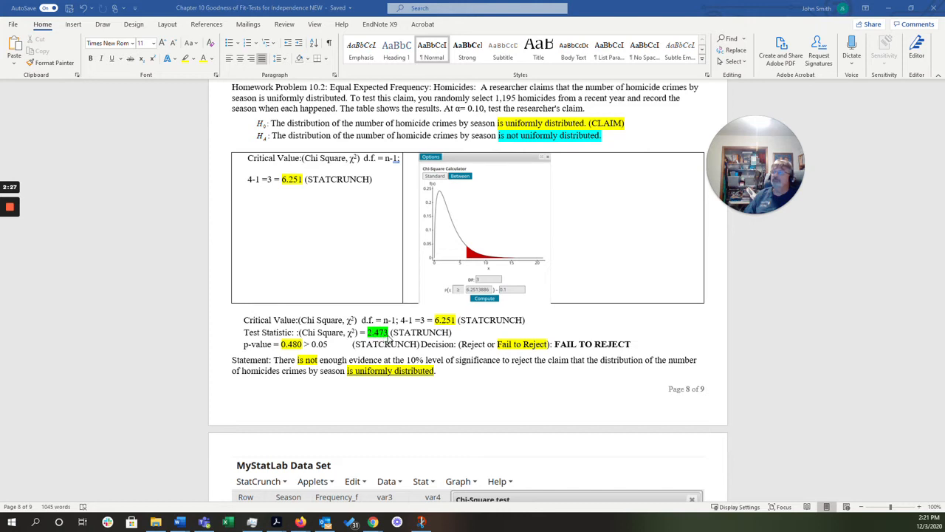
pyautogui.moveTo(307, 351)
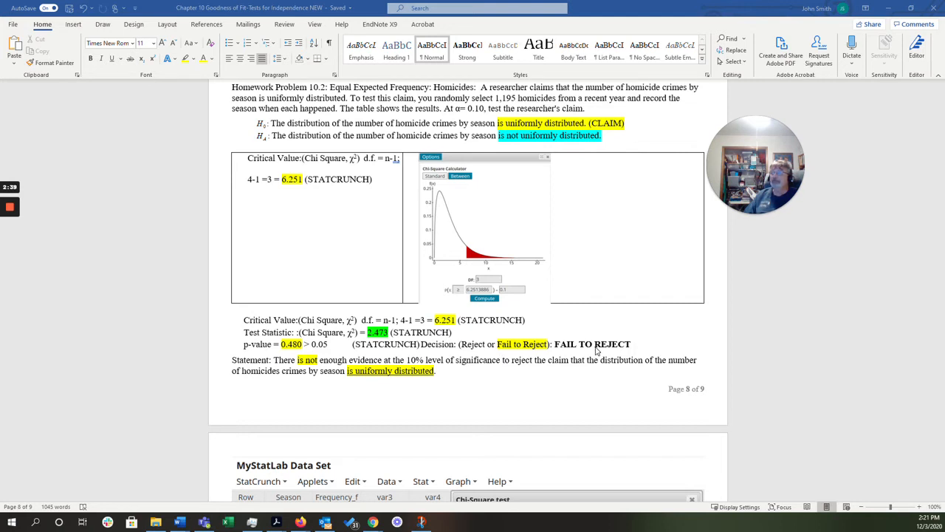
pyautogui.moveTo(307, 376)
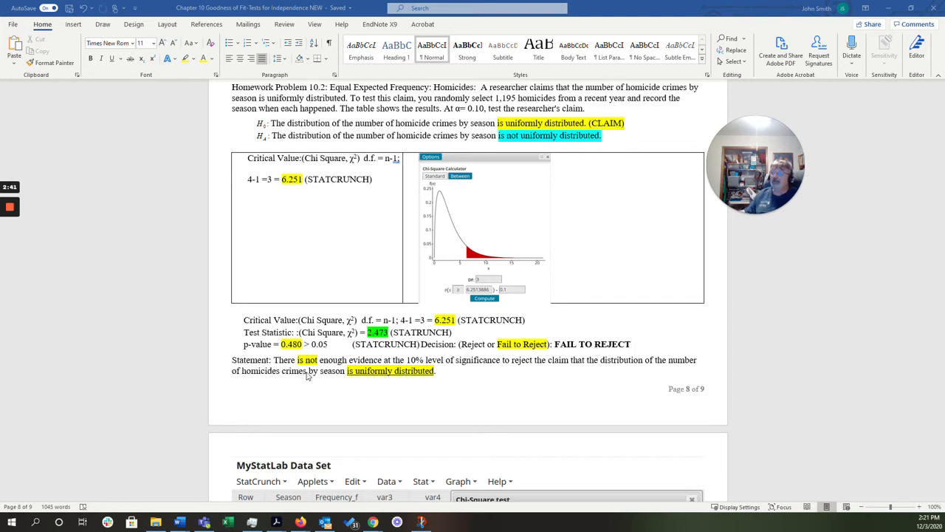
pyautogui.moveTo(416, 395)
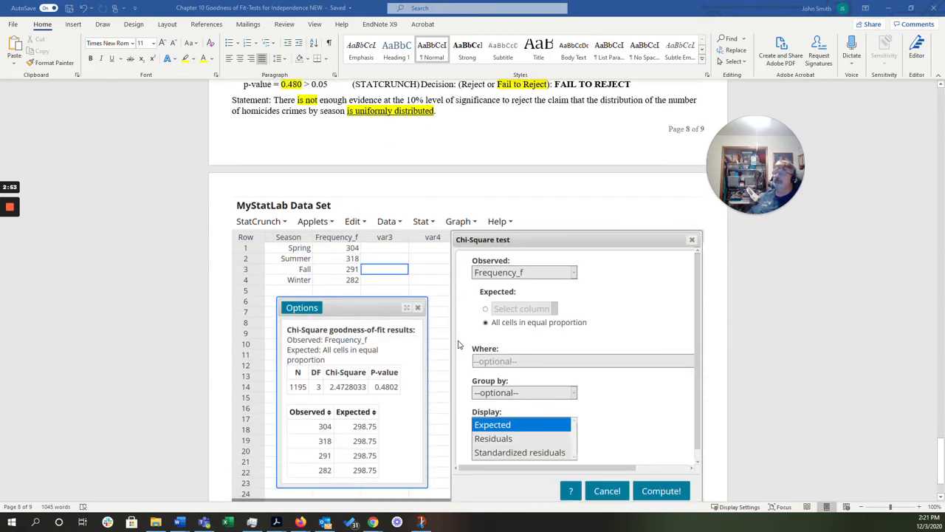
pyautogui.scroll(-3)
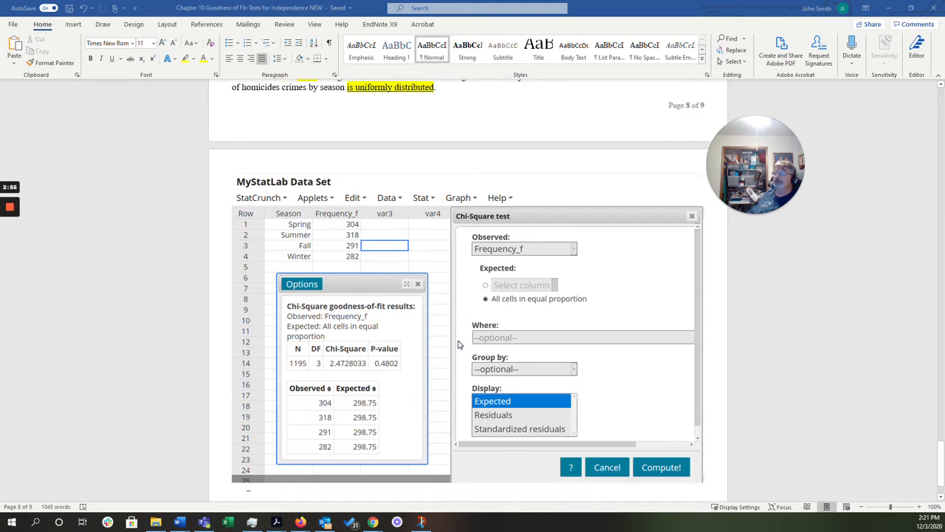
pyautogui.moveTo(529, 367)
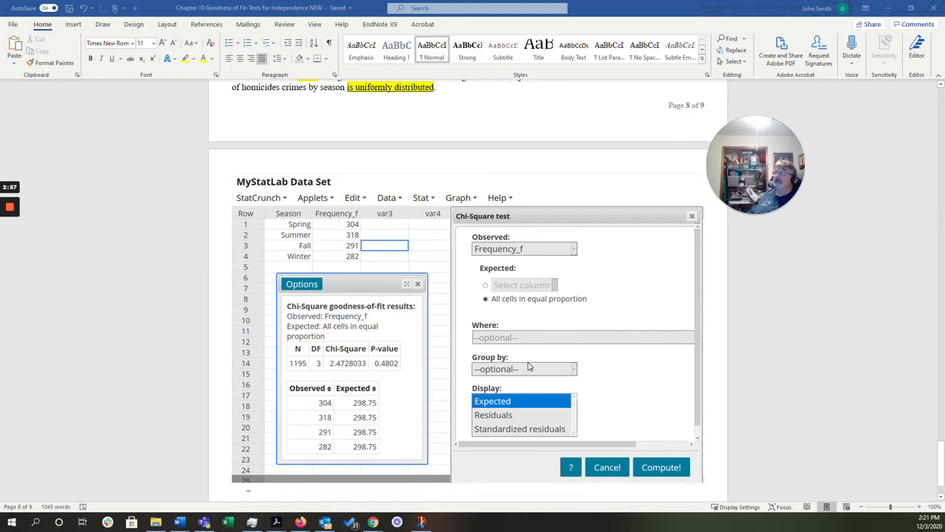
pyautogui.moveTo(522, 345)
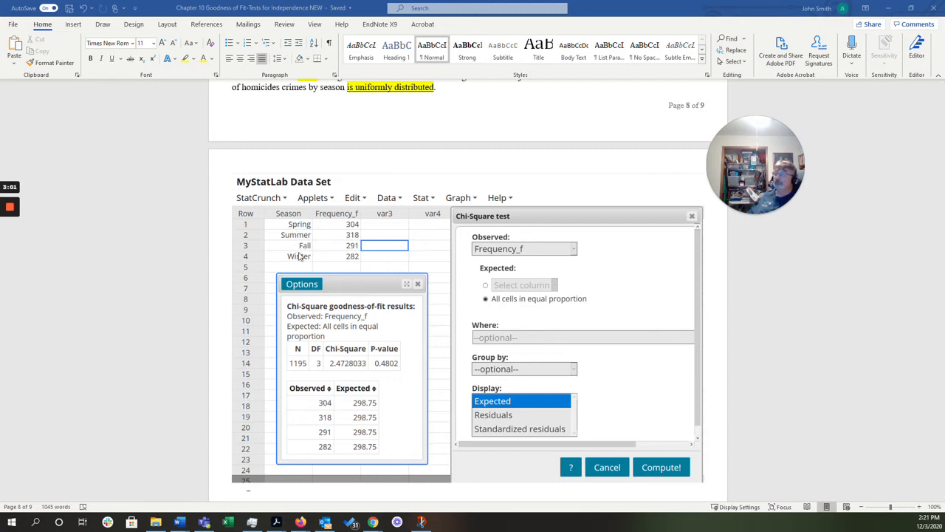
pyautogui.moveTo(357, 229)
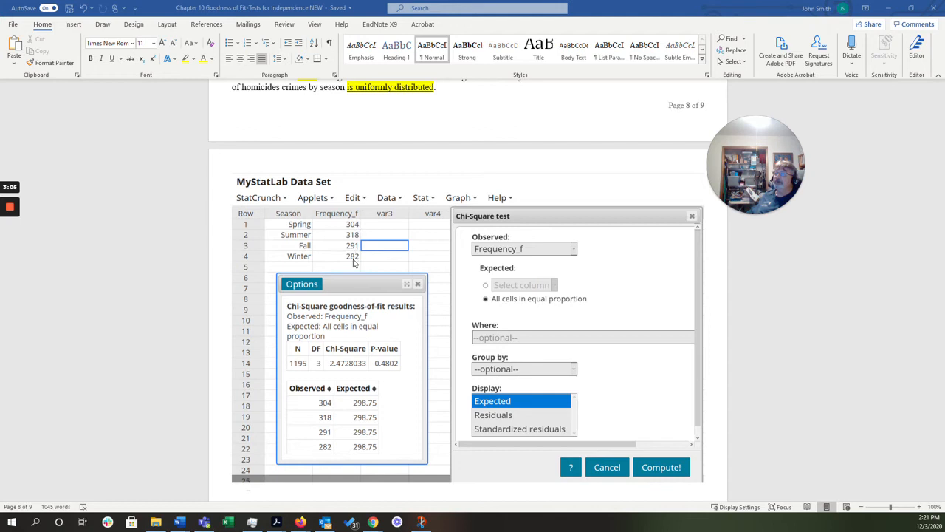
pyautogui.moveTo(445, 289)
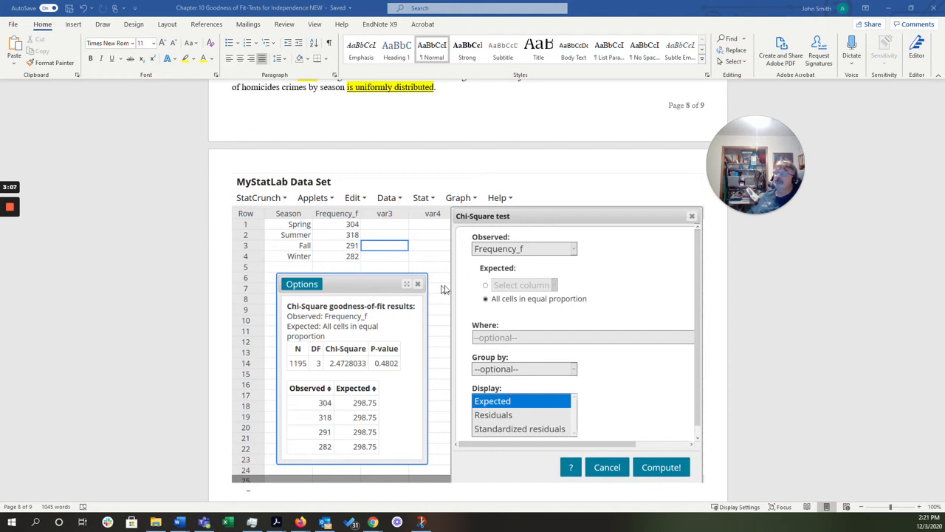
pyautogui.moveTo(576, 220)
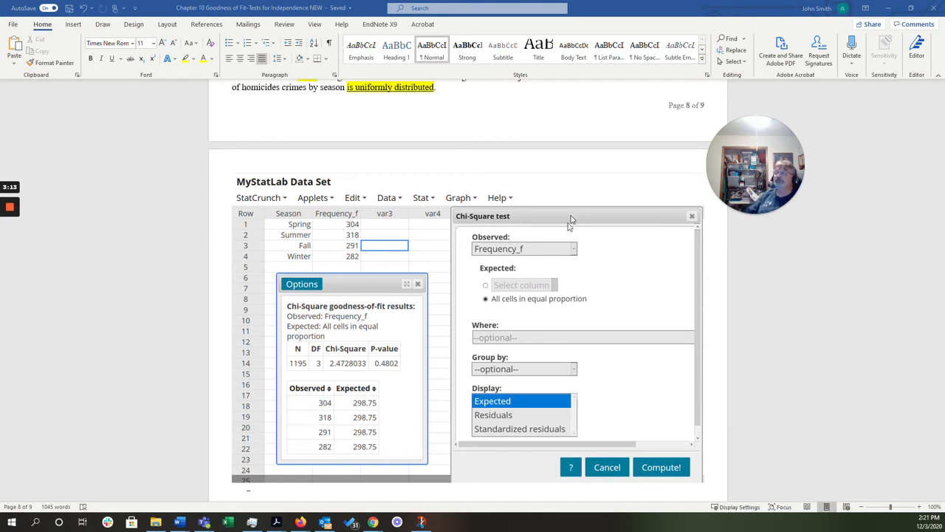
pyautogui.moveTo(503, 254)
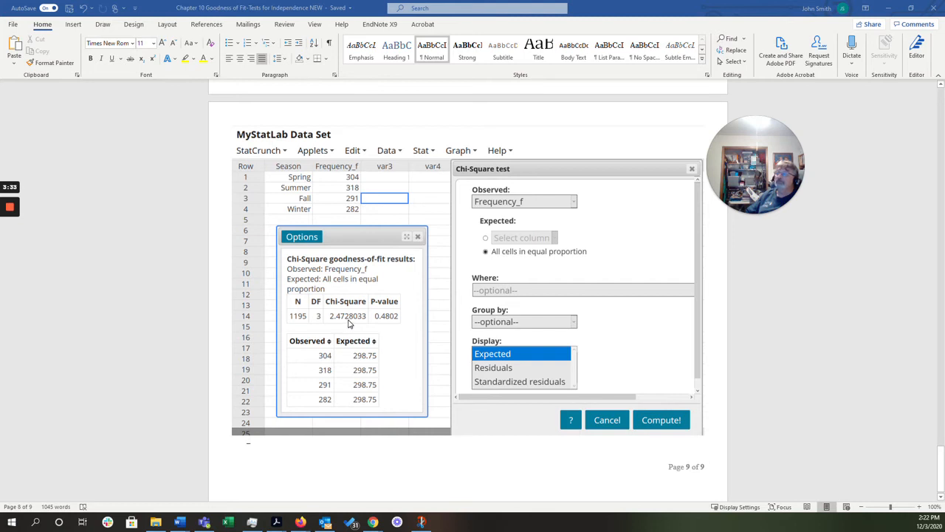
pyautogui.moveTo(379, 325)
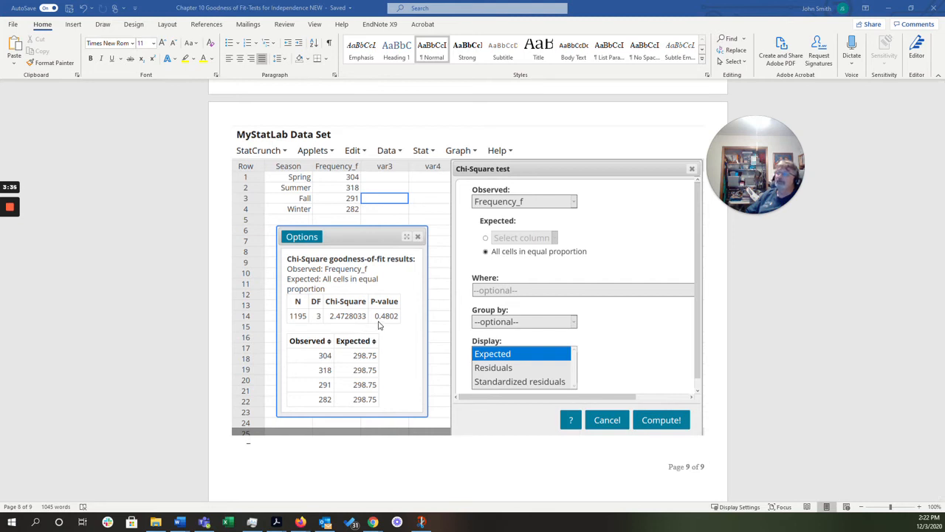
pyautogui.moveTo(397, 470)
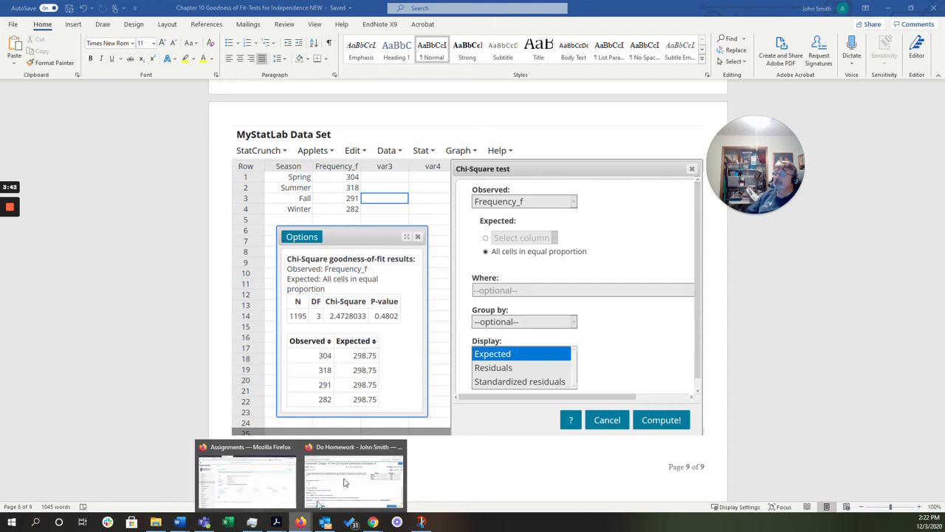
# Switch to the homicide-by-season homework question and load its frequency table into StatCrunch.
pyautogui.click(354, 476)
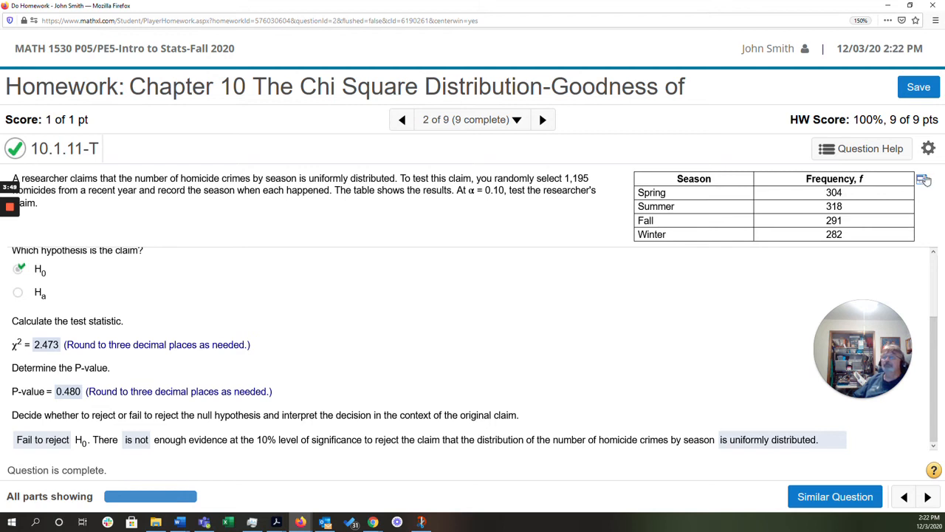
pyautogui.click(923, 180)
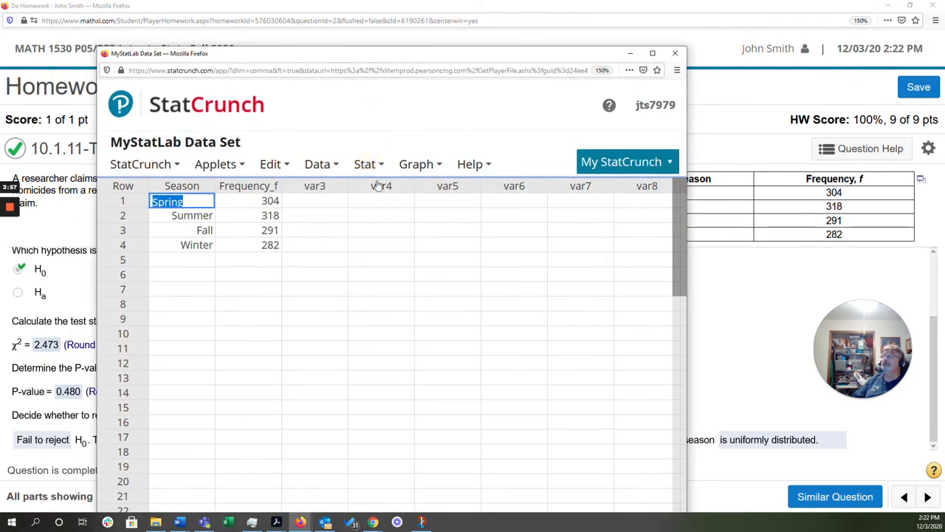
# Run a Chi-Square goodness-of-fit test on Frequency_f with all cells in equal proportion.
pyautogui.click(365, 163)
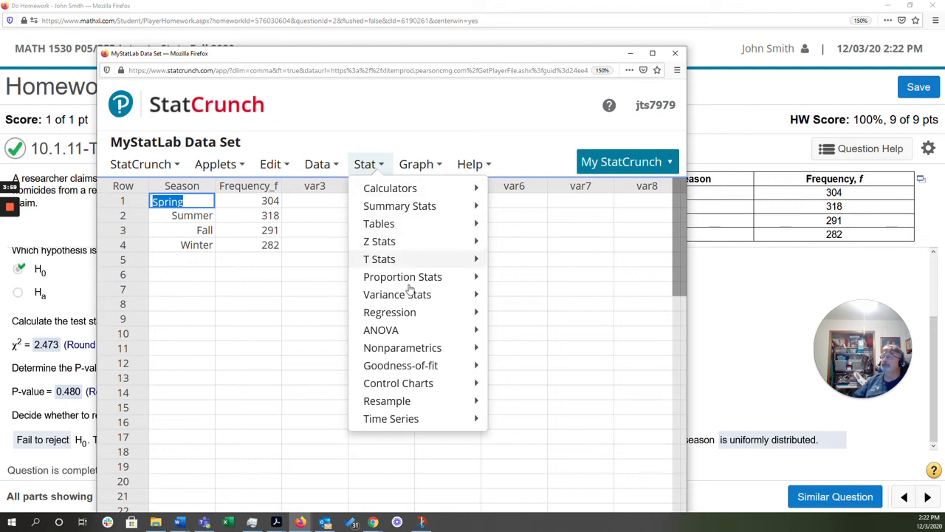
pyautogui.moveTo(400, 365)
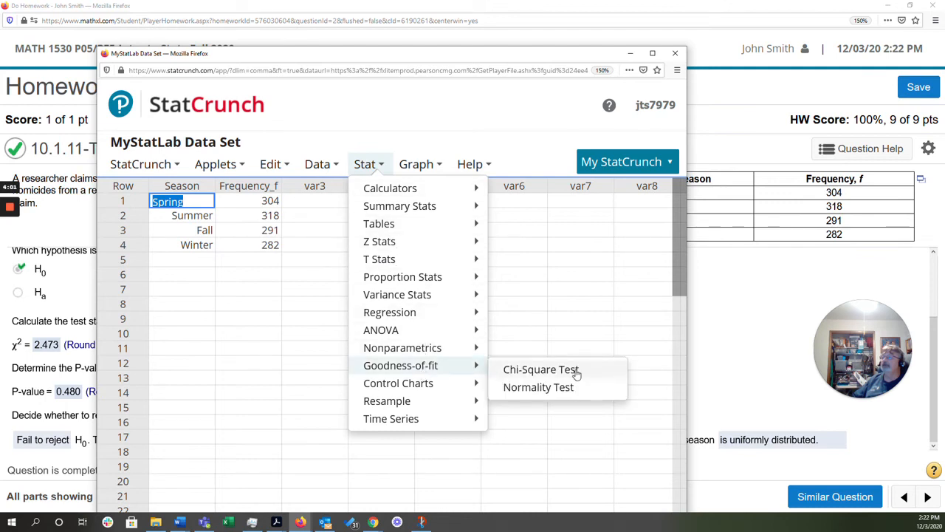
pyautogui.click(540, 369)
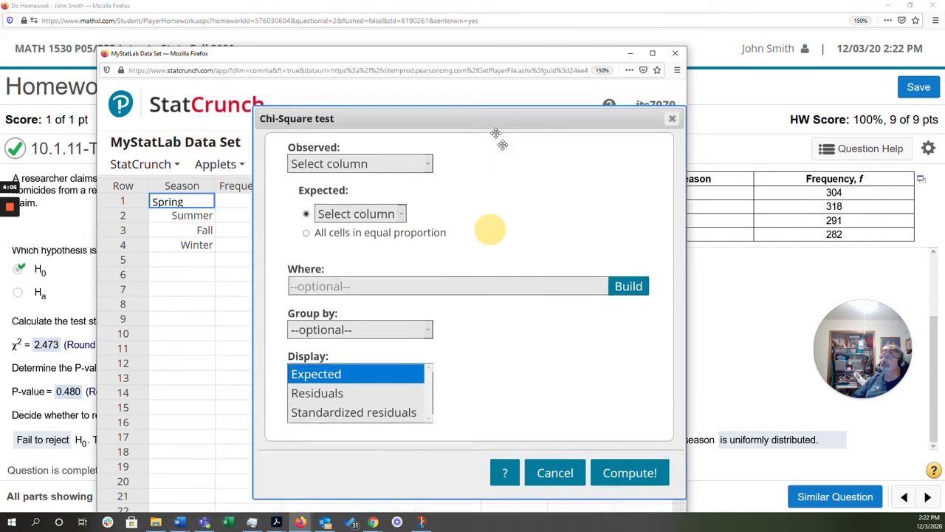
pyautogui.click(359, 163)
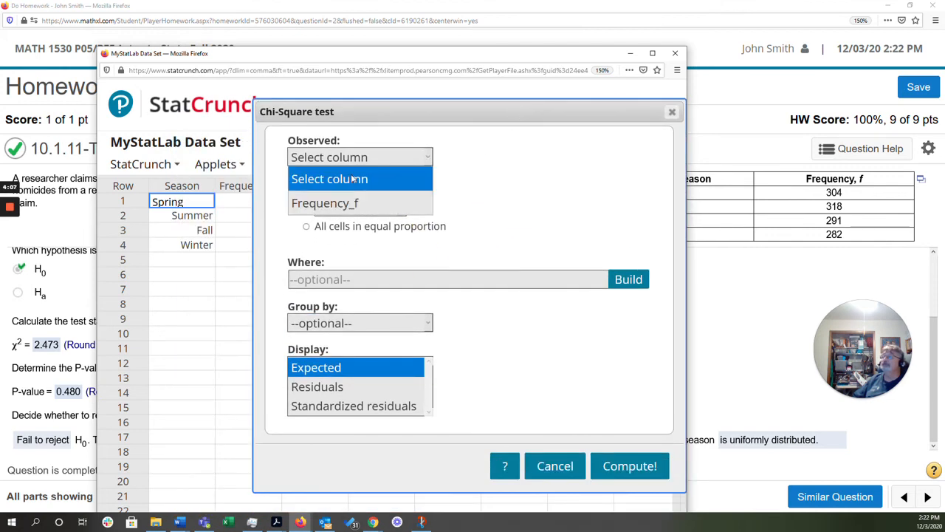
pyautogui.click(325, 203)
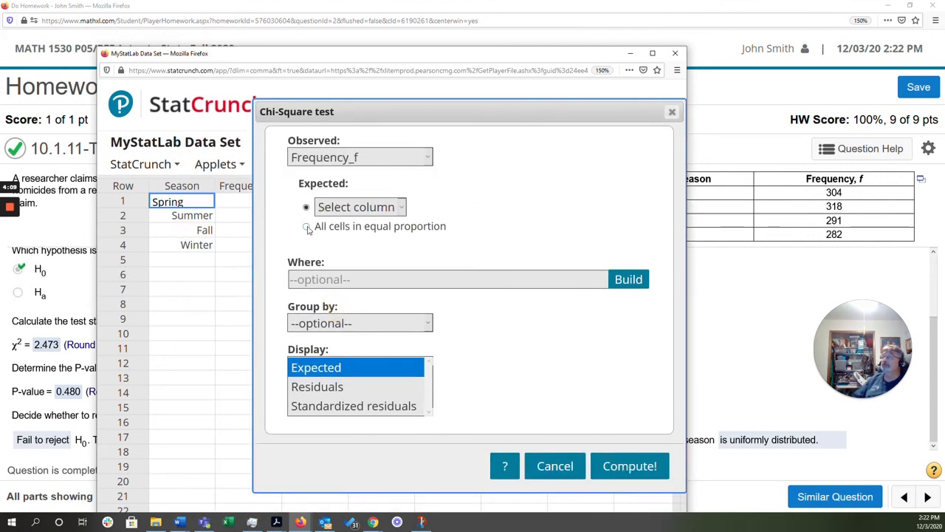
pyautogui.click(307, 226)
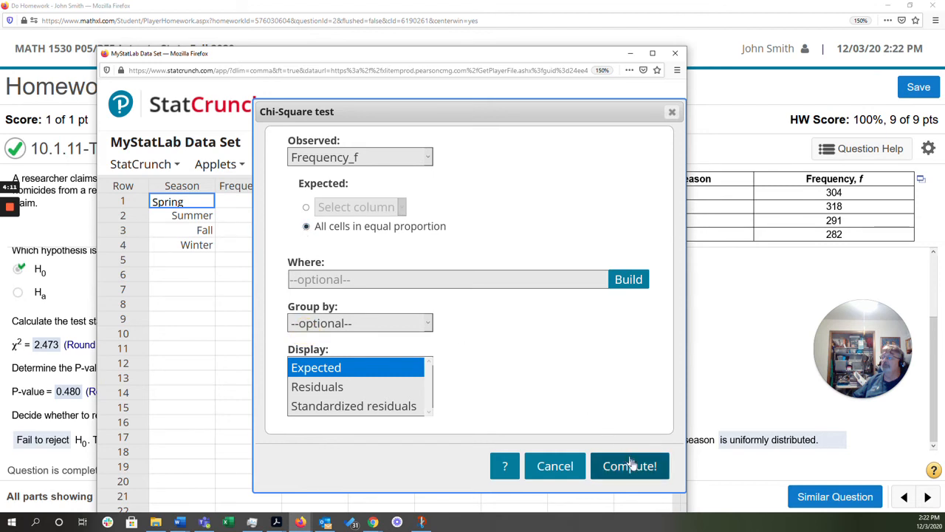
pyautogui.click(629, 466)
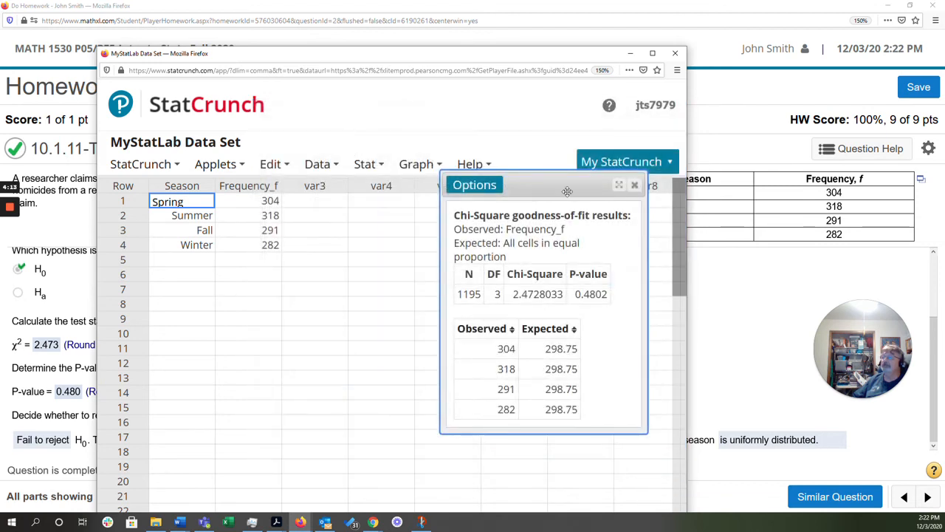
pyautogui.moveTo(567, 192); pyautogui.dragTo(435, 217)
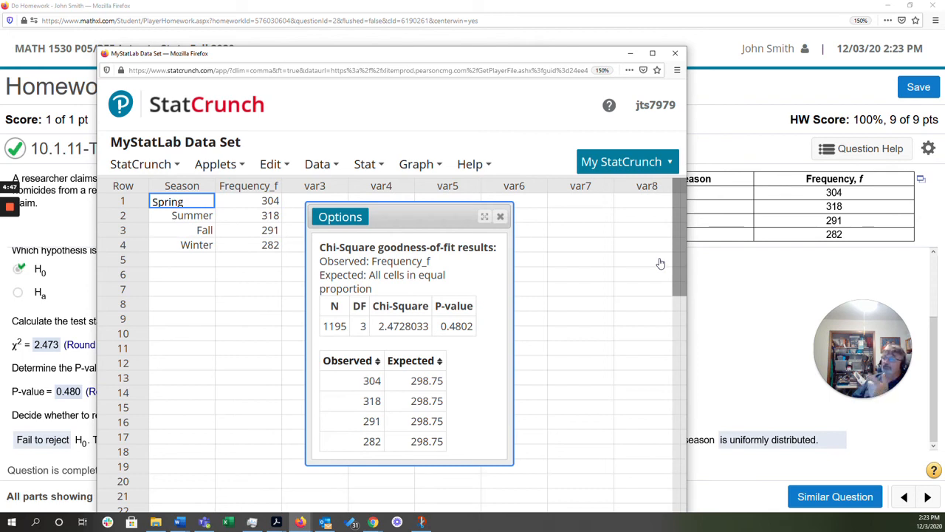
pyautogui.moveTo(445, 217)
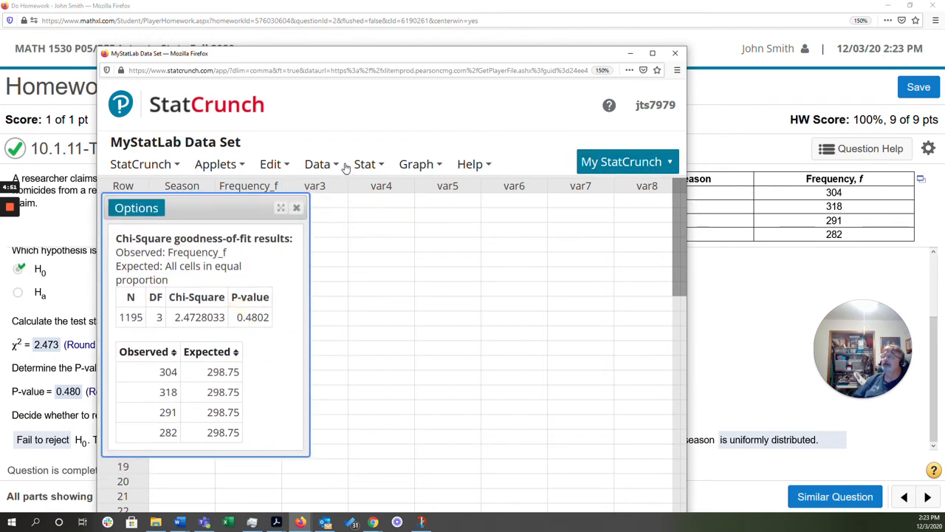
# Use the Chi-Square calculator with DF 3 and right-tail probability 0.1 to get 6.2513886.
pyautogui.click(365, 163)
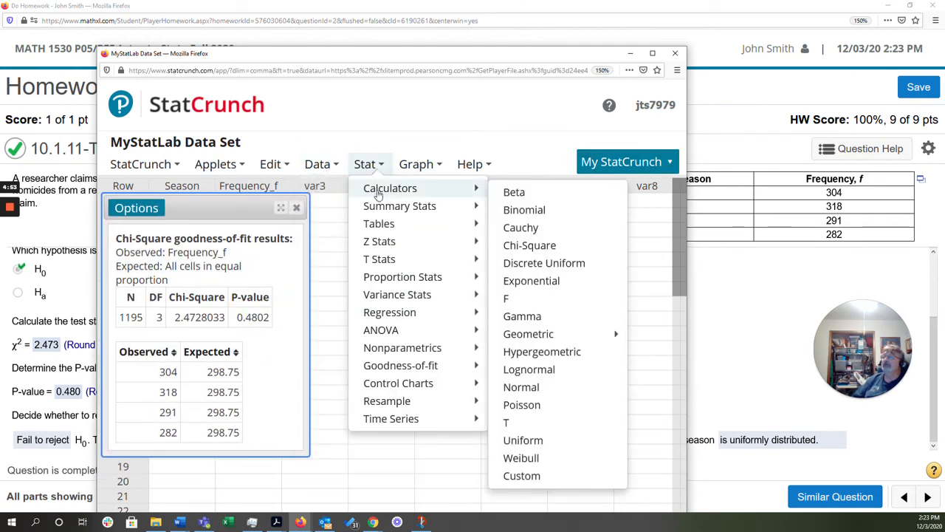
pyautogui.click(530, 245)
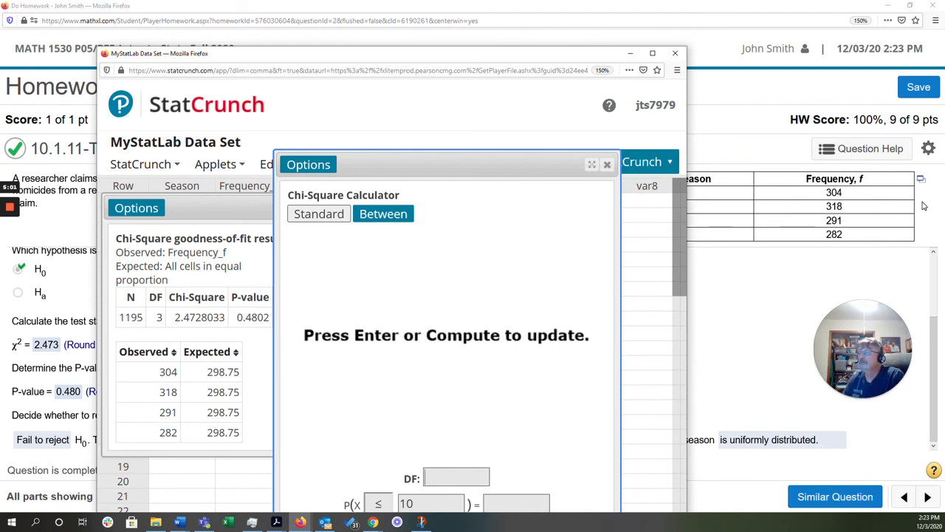
pyautogui.write('3')
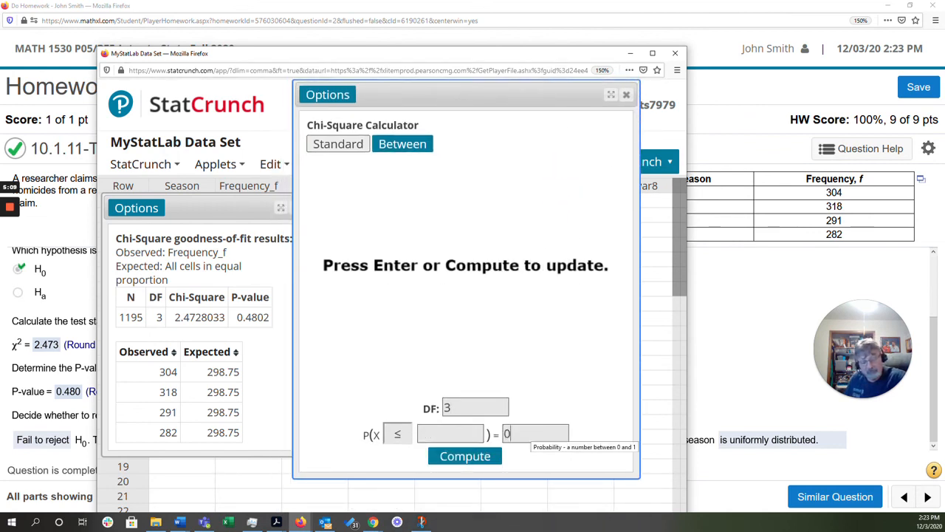
pyautogui.write('0.1')
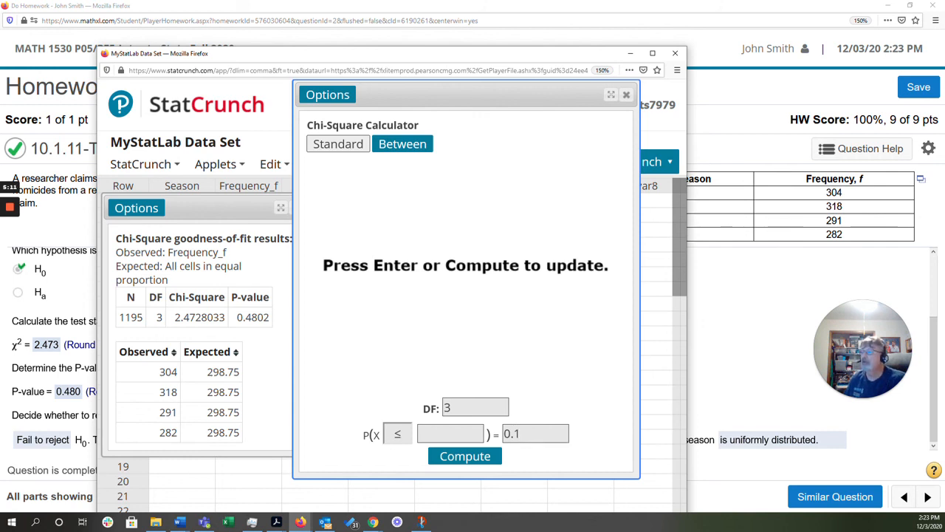
pyautogui.click(397, 434)
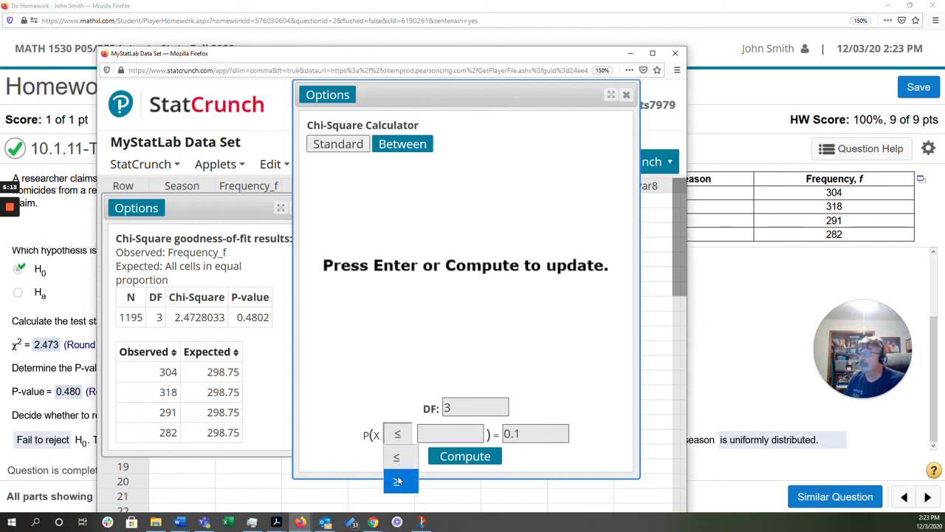
pyautogui.click(465, 456)
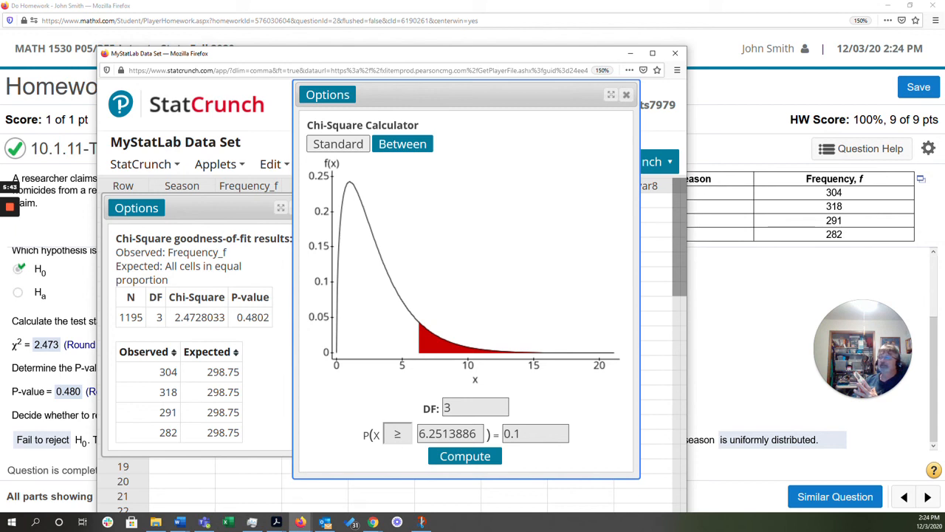
pyautogui.moveTo(506, 521)
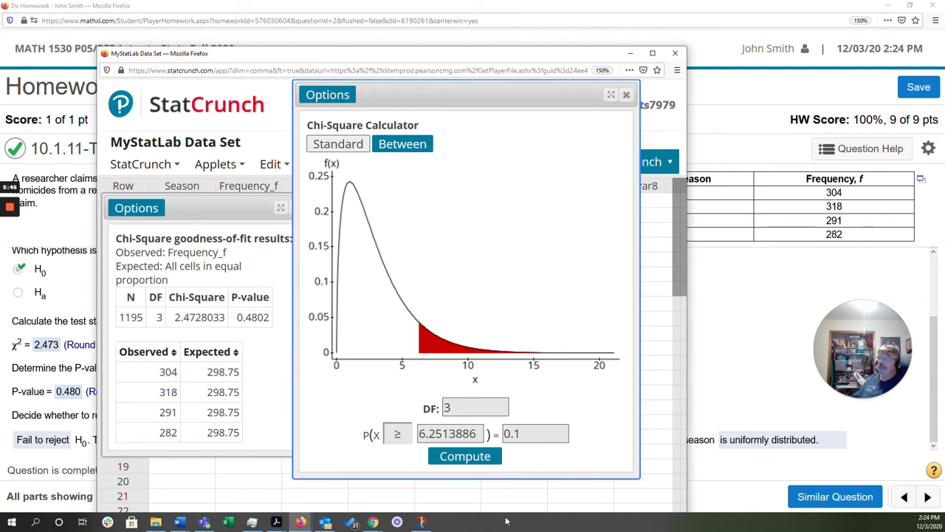
pyautogui.moveTo(753, 311)
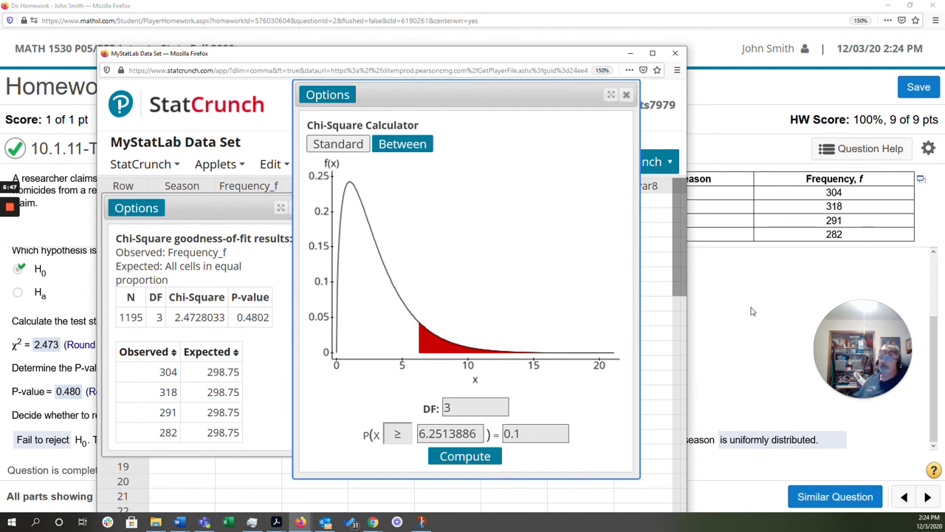